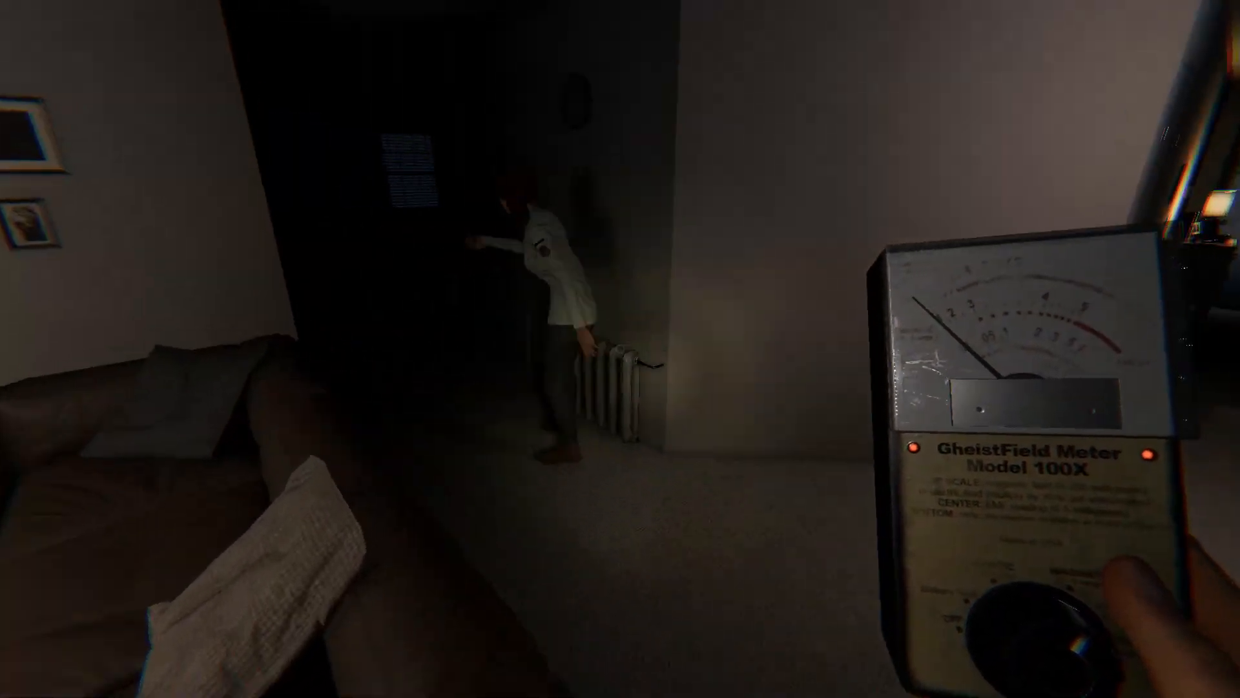
{"action": "mouse_move", "coordinate": [601, 348]}
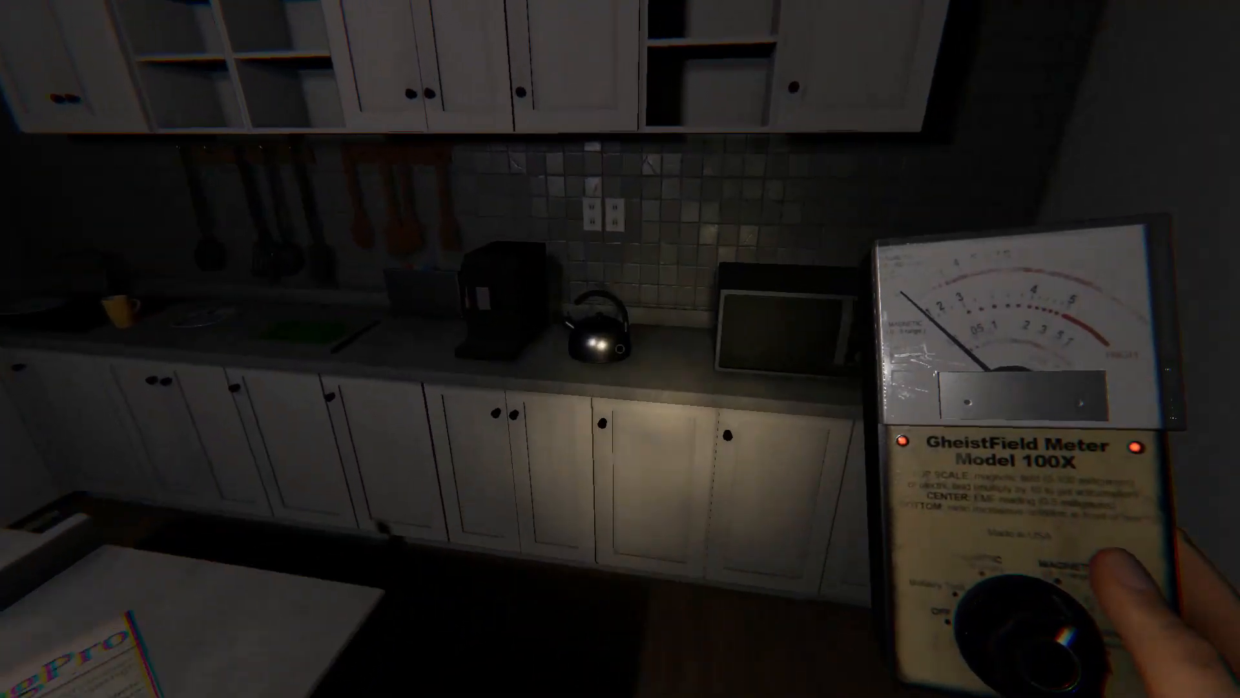
{"action": "mouse_move", "coordinate": [620, 349]}
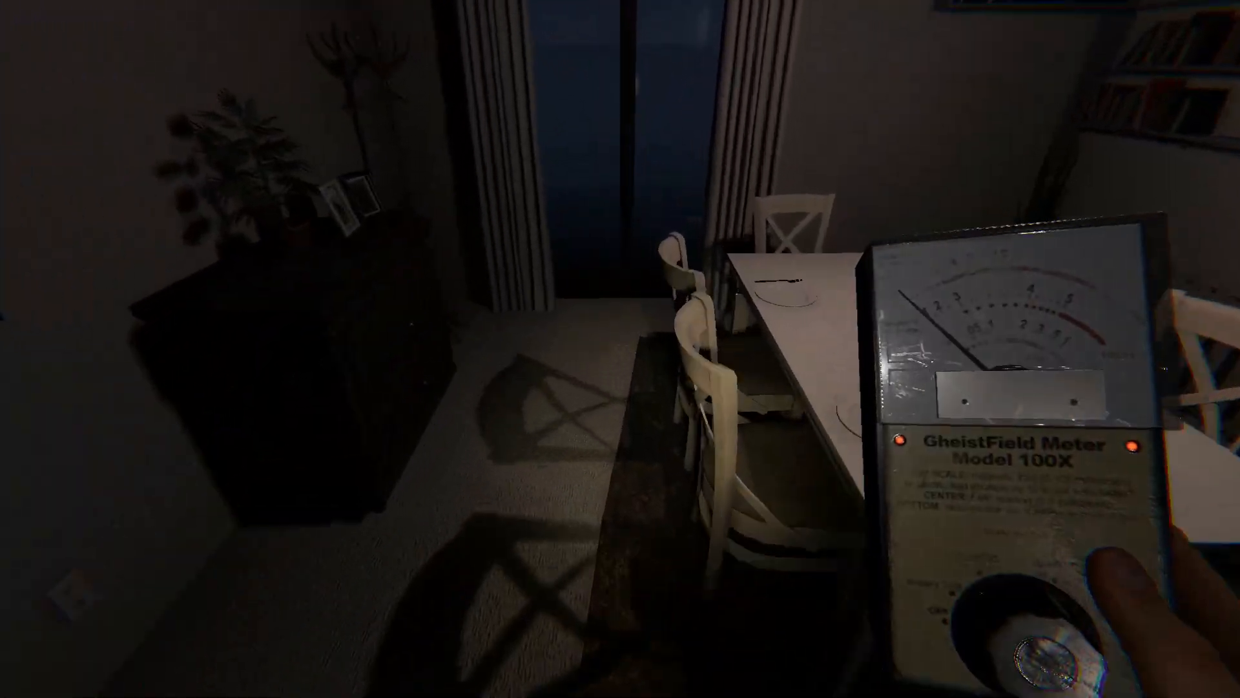
{"action": "mouse_move", "coordinate": [620, 349]}
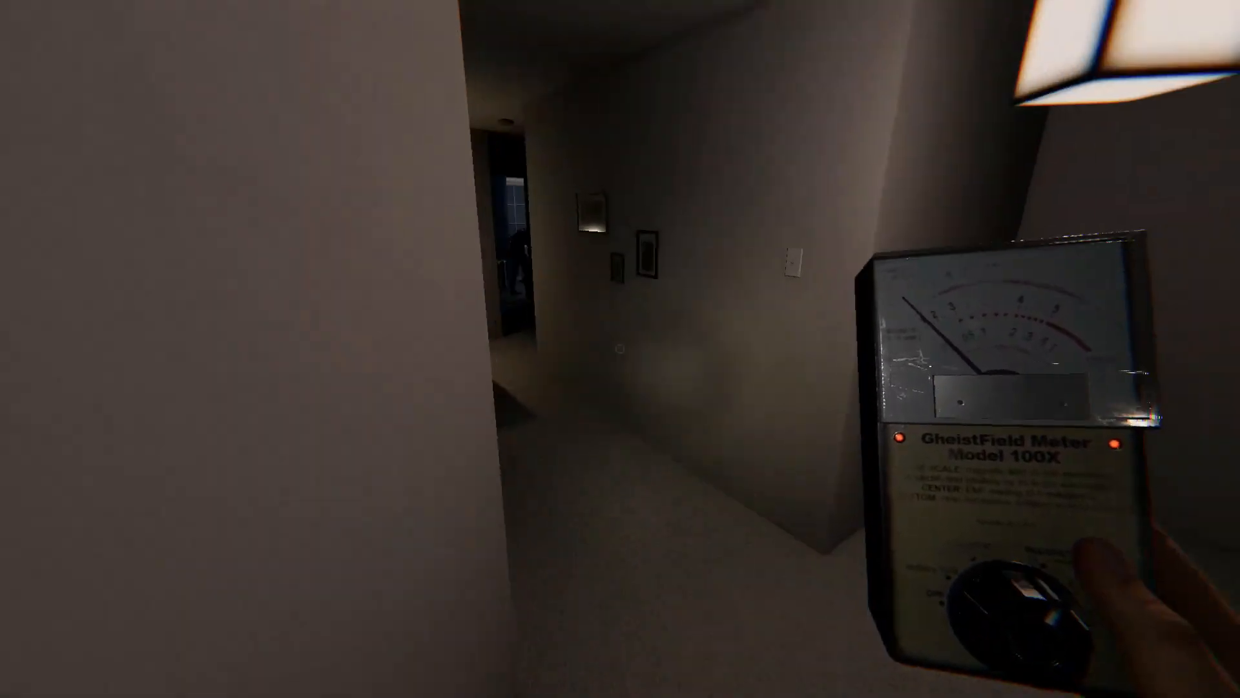
{"action": "mouse_move", "coordinate": [620, 349]}
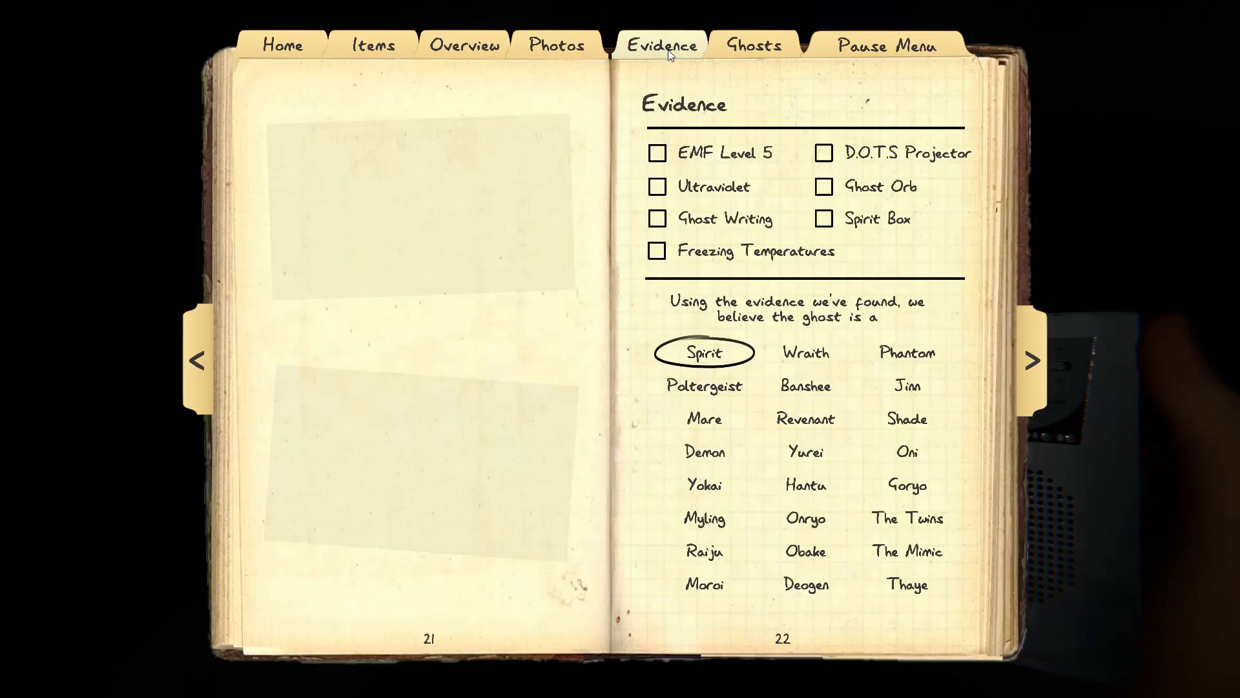
View the journal's Evidence page before searching the dark room by glowstick light.
{"action": "left_click", "coordinate": [823, 186]}
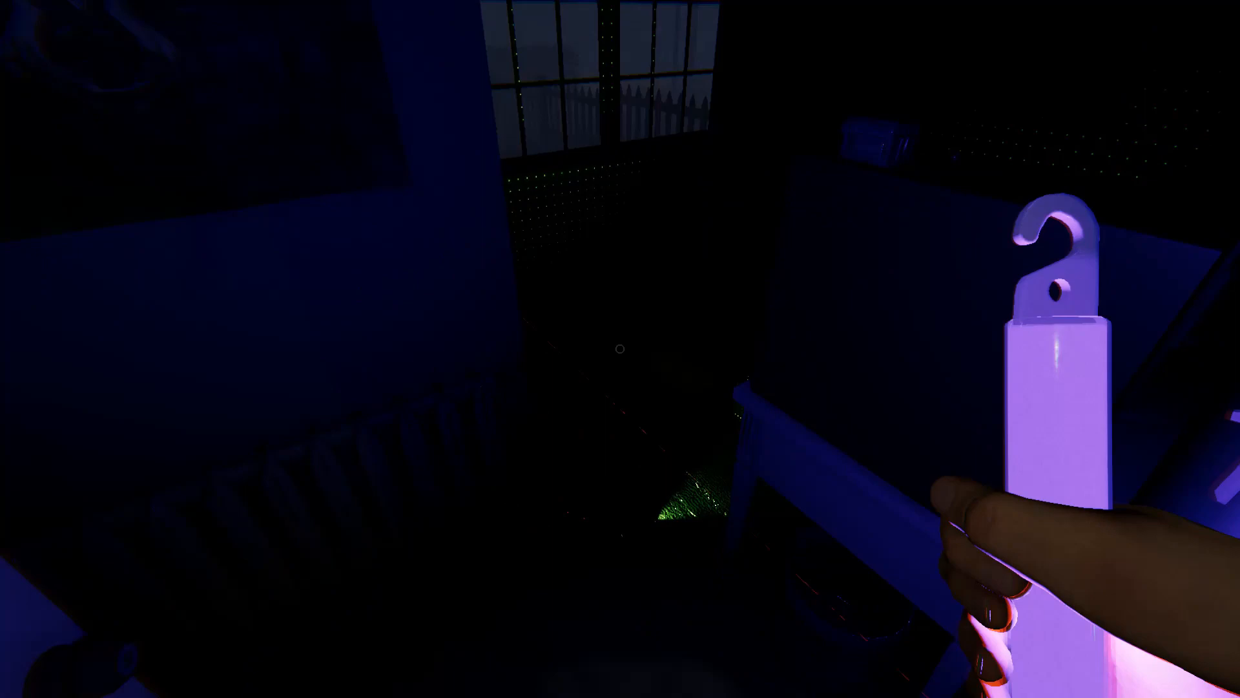
Mark Ghost Orb and Spirit Box found and cross out EMF Level 5, leaving Mare, Yokai, Onryo.
{"action": "key", "text": "j"}
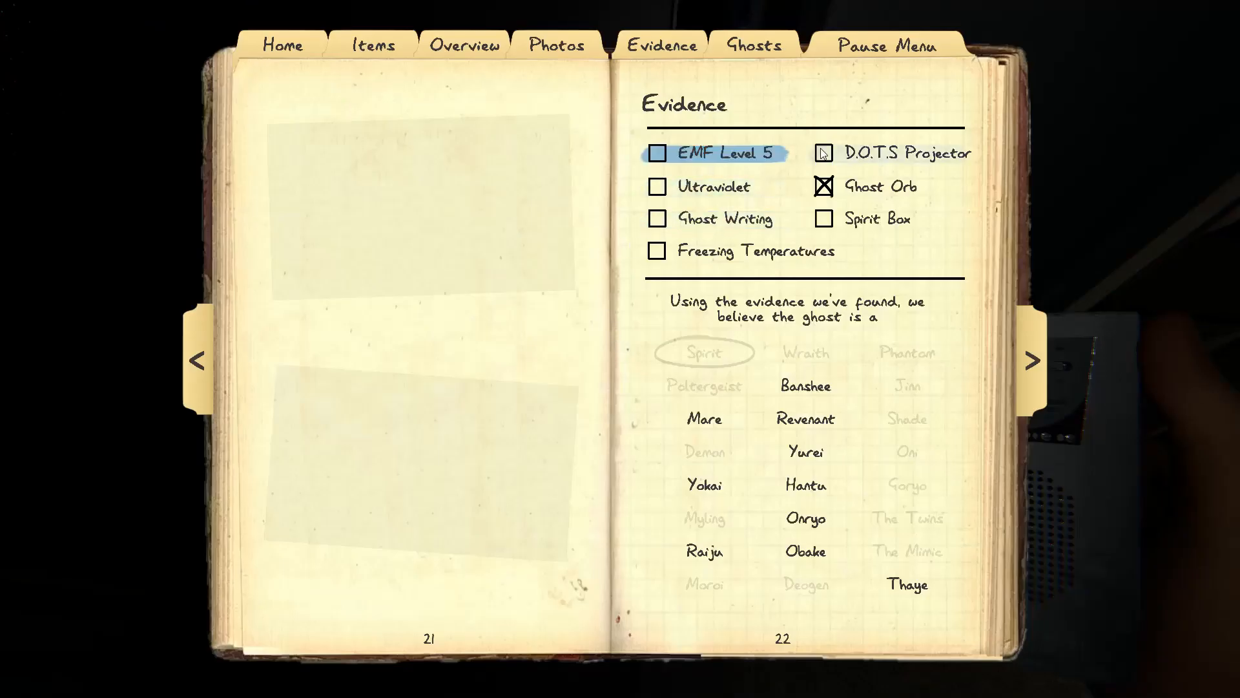
{"action": "left_click", "coordinate": [826, 220]}
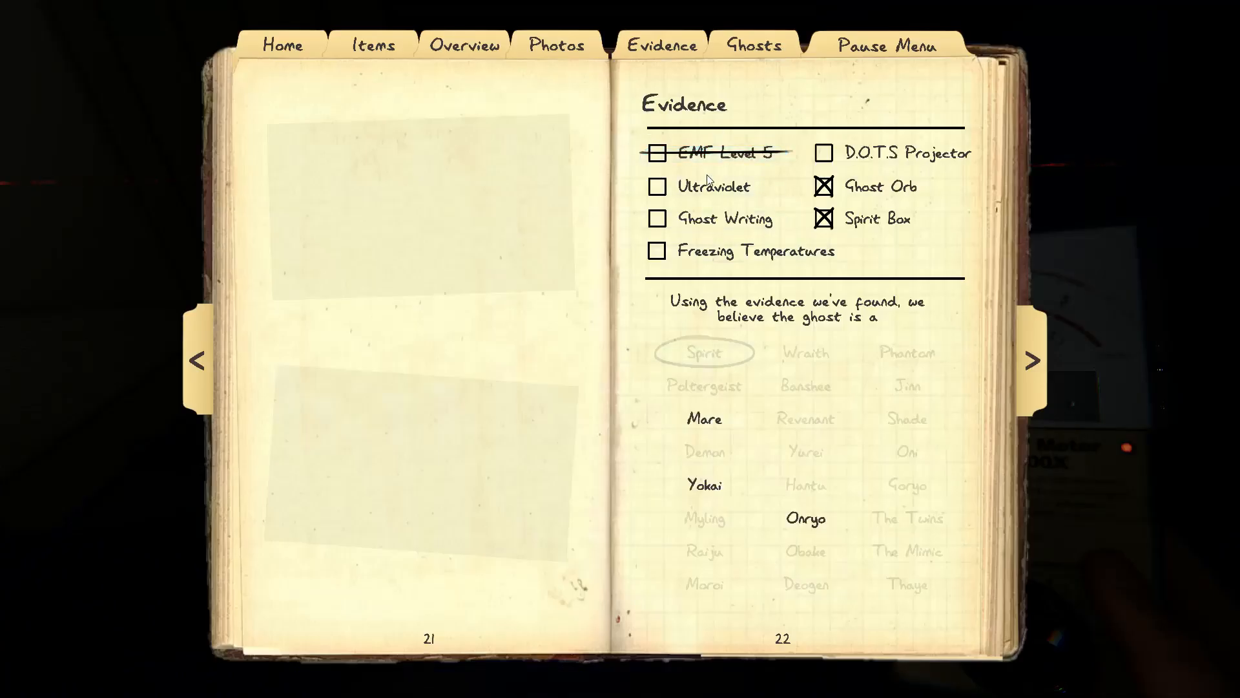
Cross out Ultraviolet, tick Freezing Temperatures, and circle Onryo as the ghost type.
{"action": "left_click", "coordinate": [712, 186]}
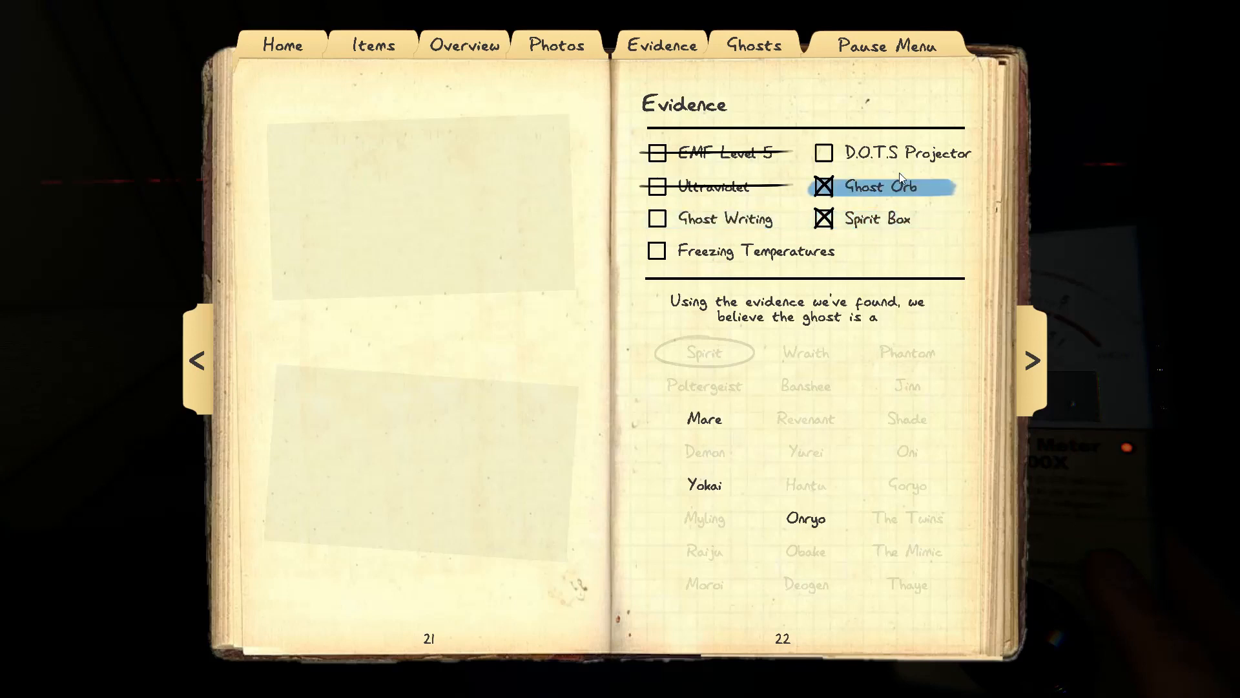
{"action": "left_click", "coordinate": [824, 152]}
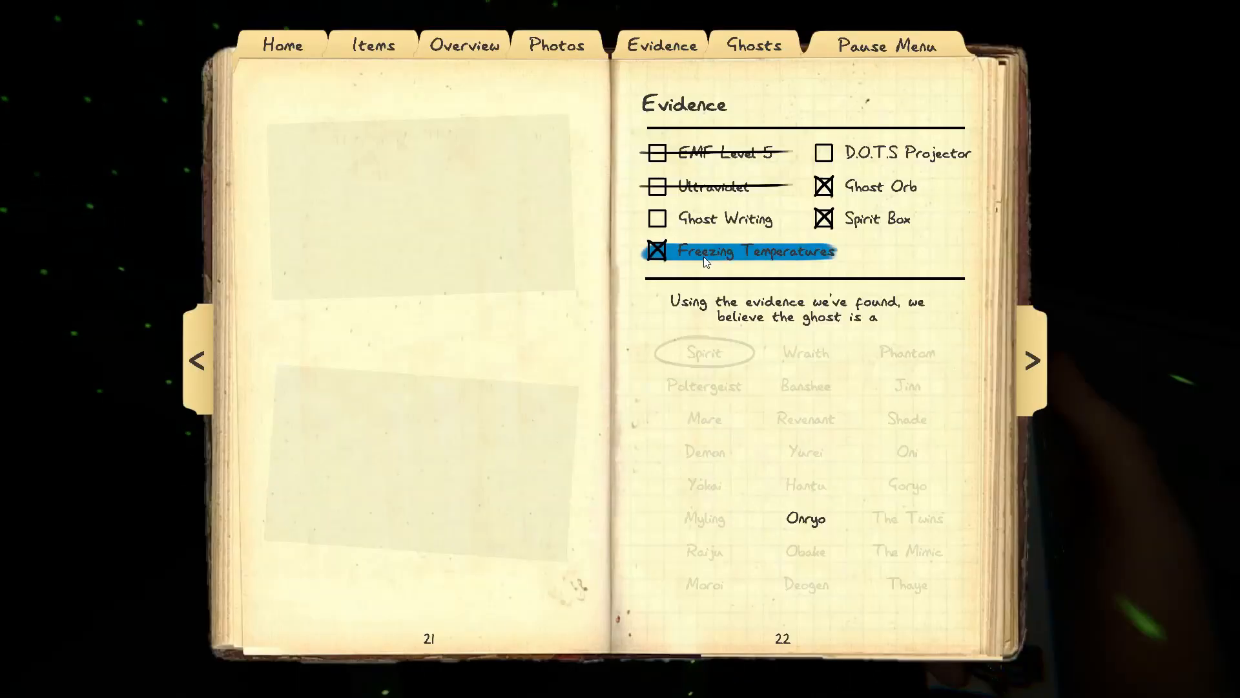
{"action": "left_click", "coordinate": [805, 518]}
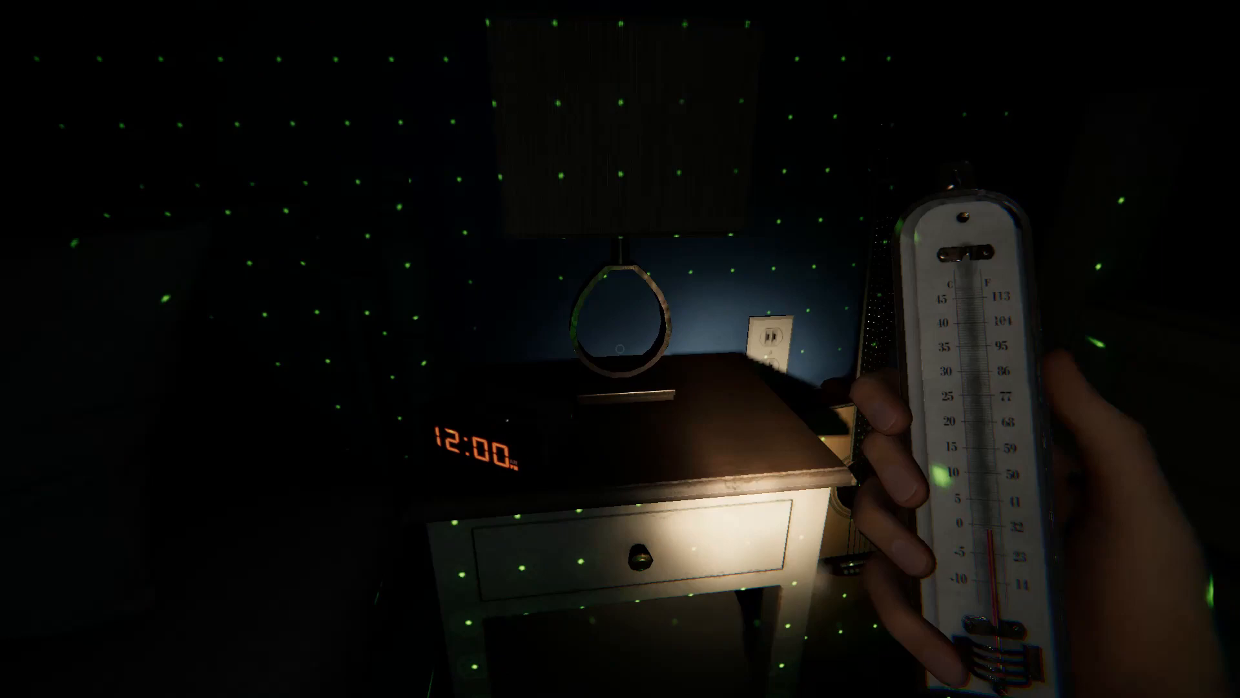
{"action": "key", "text": "j"}
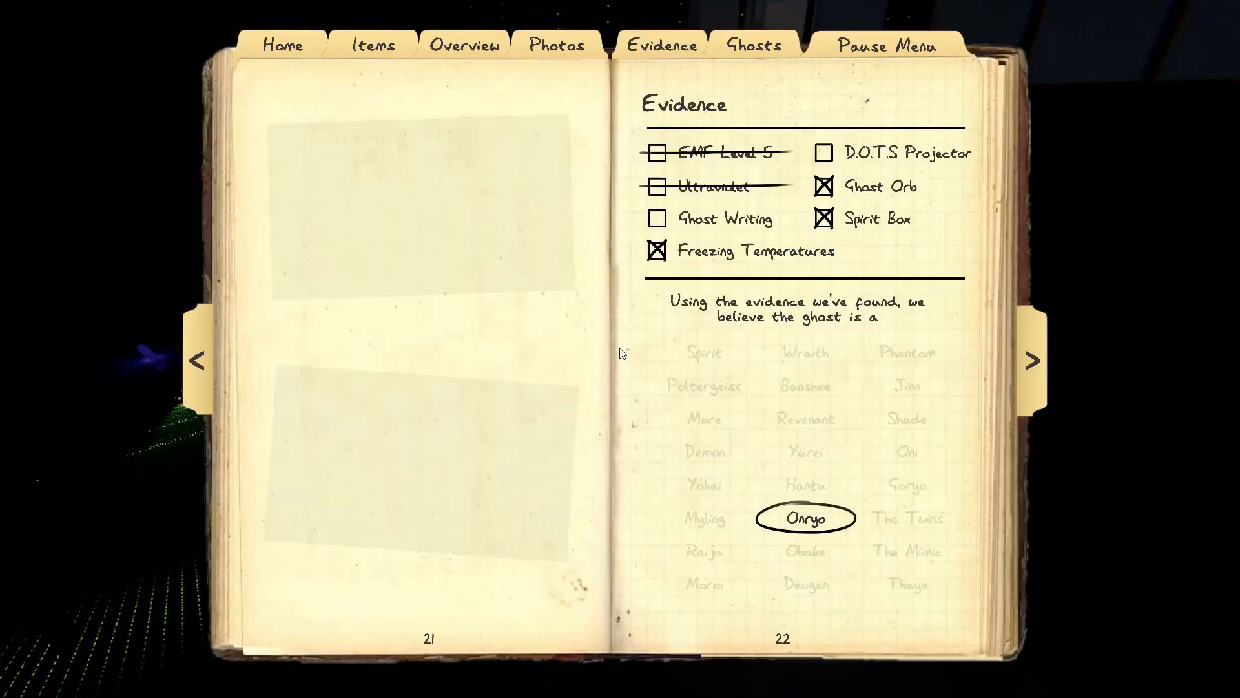